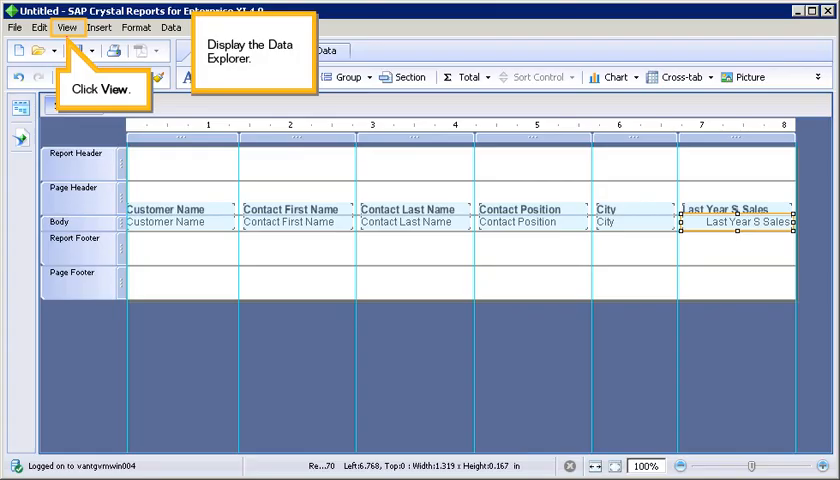
Step: Show the Data Explorer side panel from the View menu's Side Panels
left_click(66, 27)
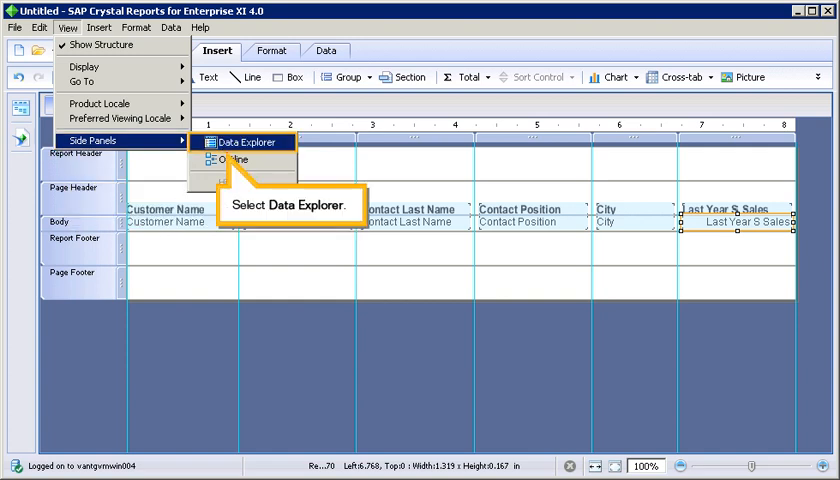
left_click(245, 142)
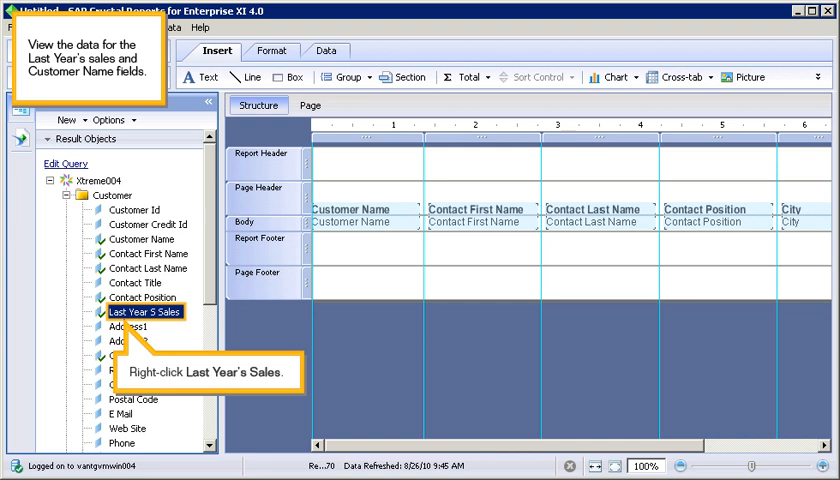
Step: Browse the stored values of the Last Year S Sales field and dismiss the list
right_click(142, 311)
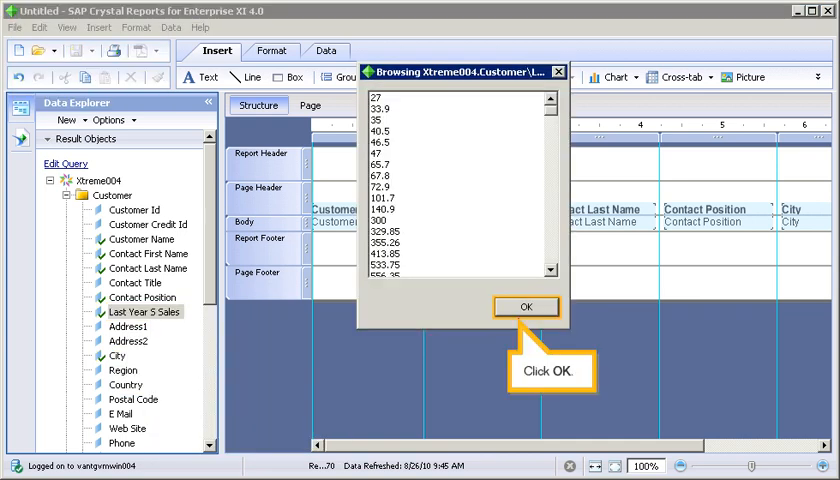
left_click(526, 306)
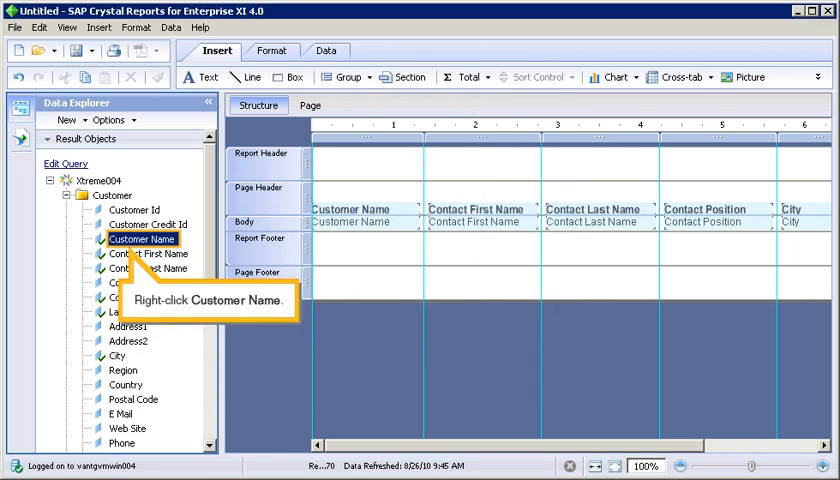
Step: Browse the stored values of the Customer Name field and dismiss the list
right_click(143, 239)
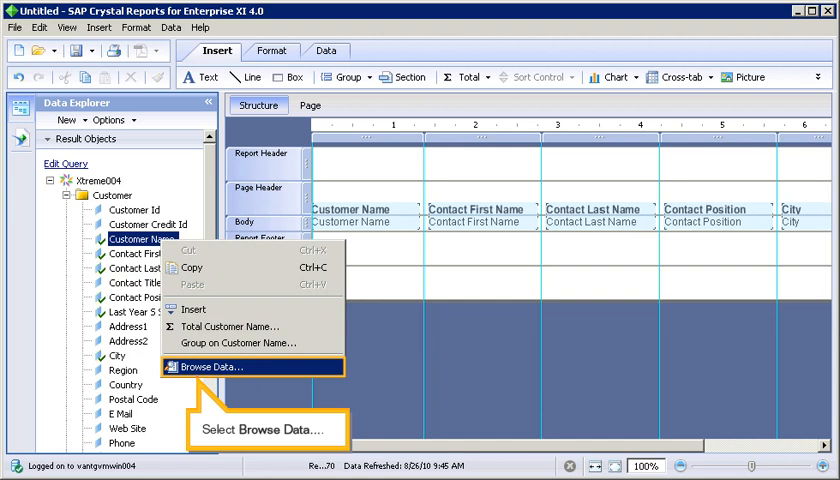
left_click(235, 369)
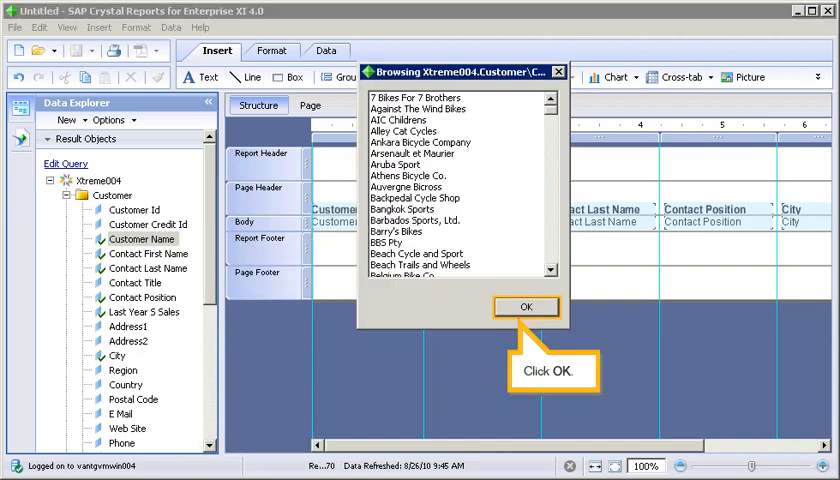
left_click(526, 306)
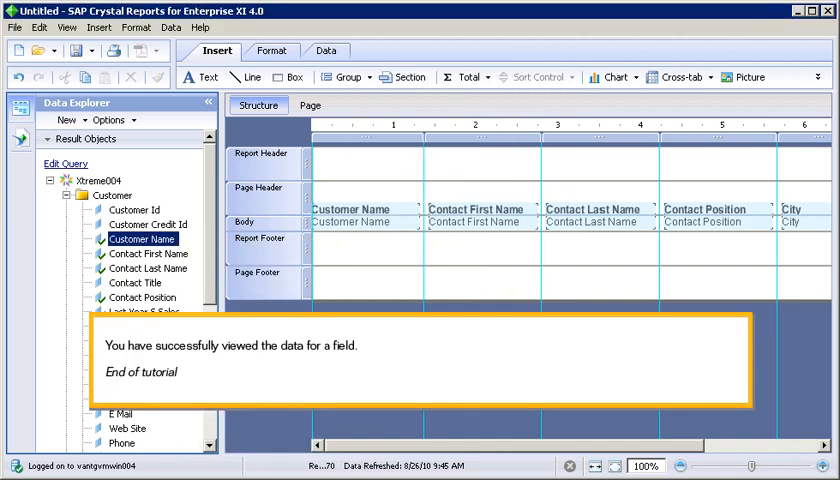